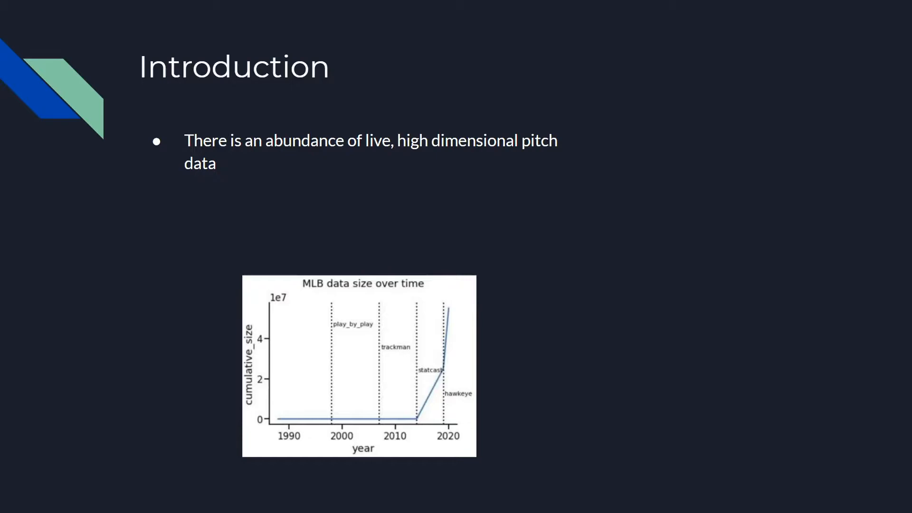
Advance from the Introduction slide to the Model 3 - GBM slide.
key("Right")
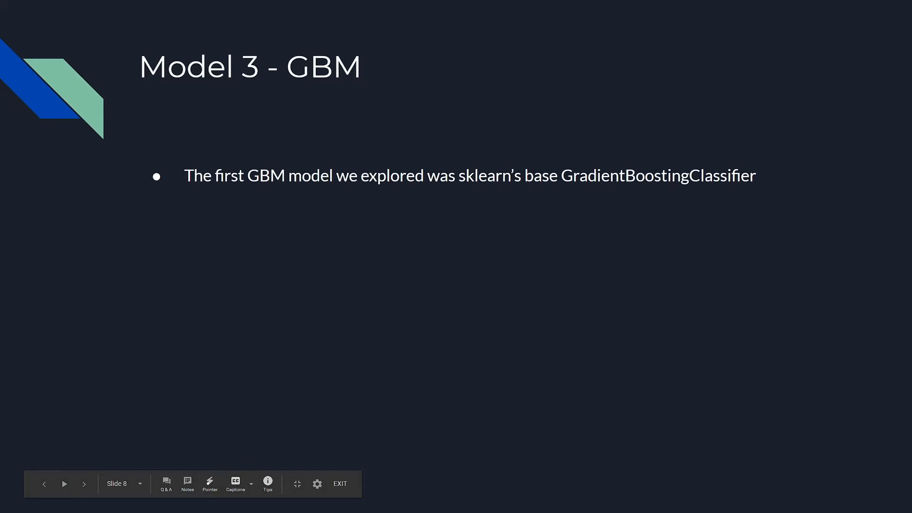
Advance the slideshow to slide 9, Model 4 - LGBM.
left_click(83, 483)
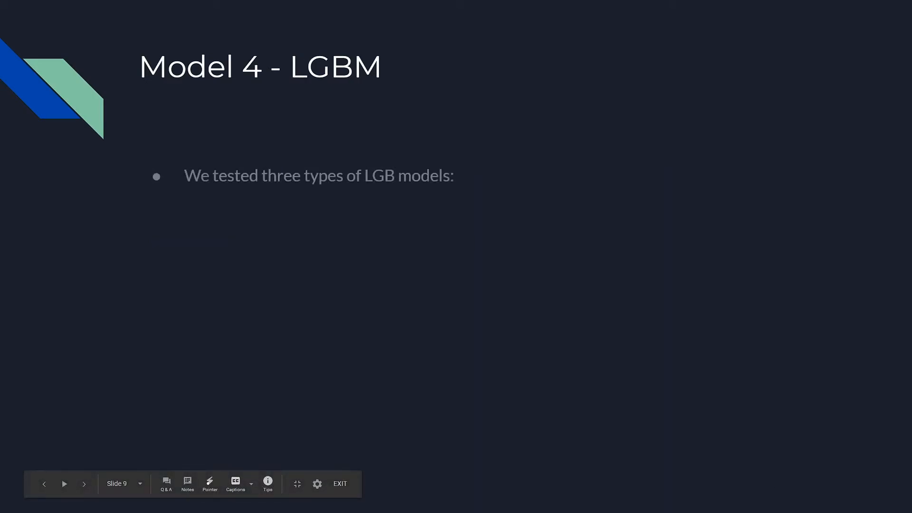